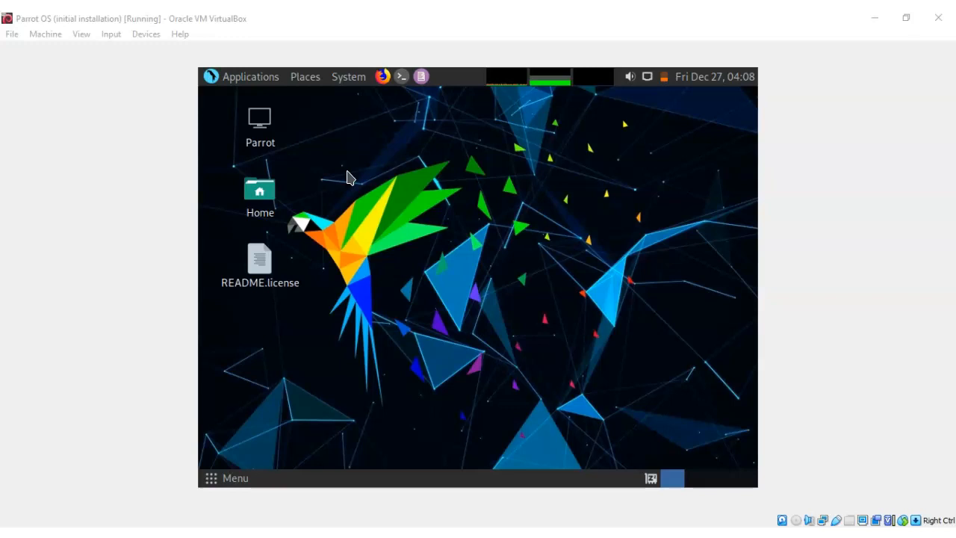
{"action": "mouse_move", "coordinate": [353, 178]}
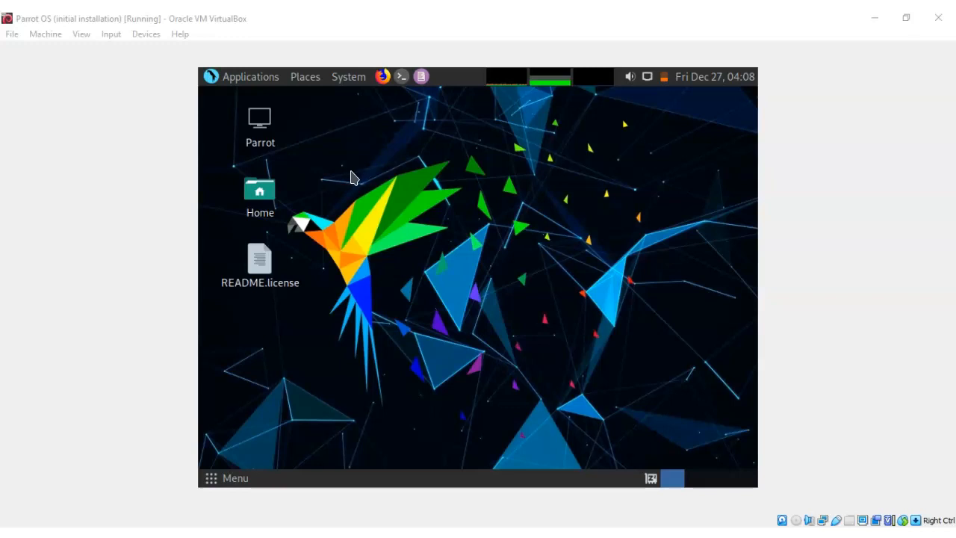
{"action": "mouse_move", "coordinate": [358, 173]}
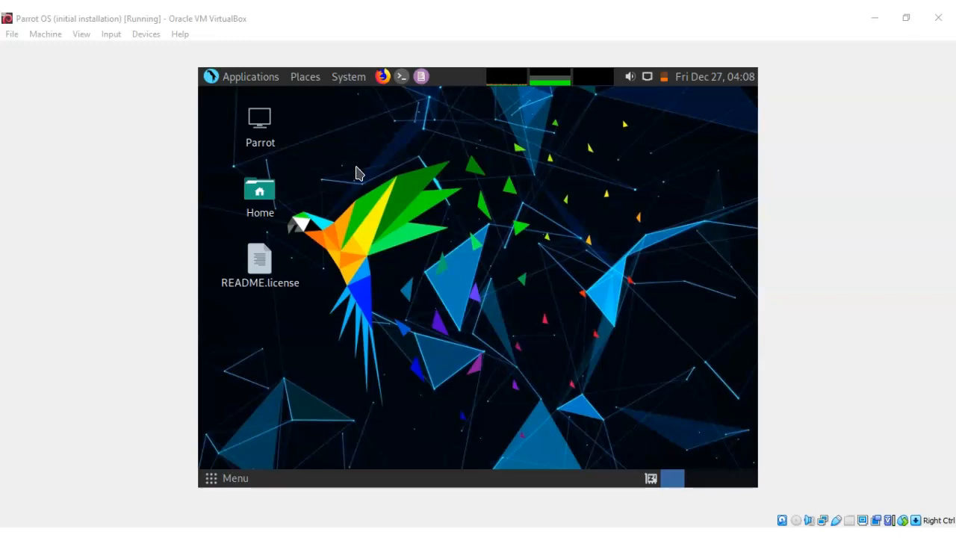
{"action": "mouse_move", "coordinate": [468, 91]}
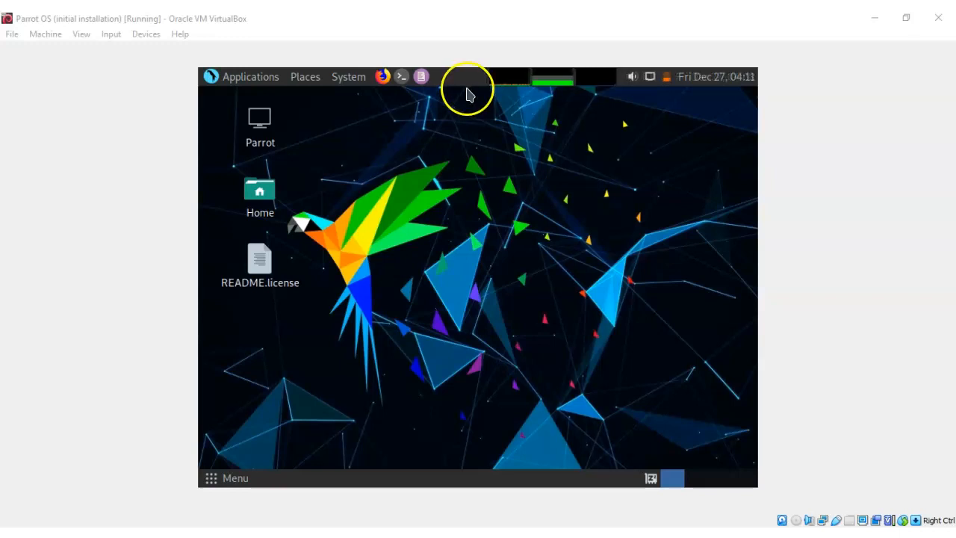
{"action": "mouse_move", "coordinate": [166, 125]}
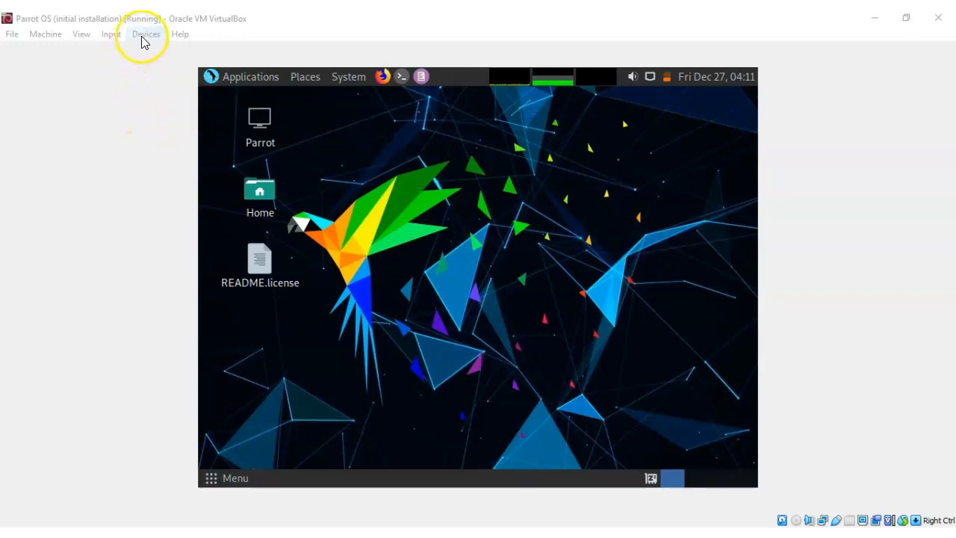
- Insert the Guest Additions CD, open the VBox_GAs_6.1.0 disc and start a terminal there
{"action": "left_click", "coordinate": [146, 34]}
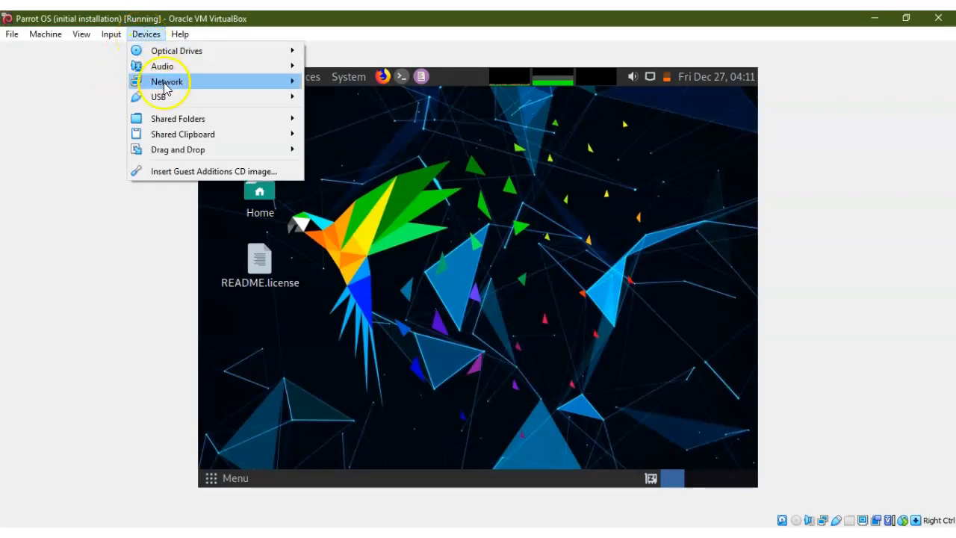
{"action": "mouse_move", "coordinate": [259, 171]}
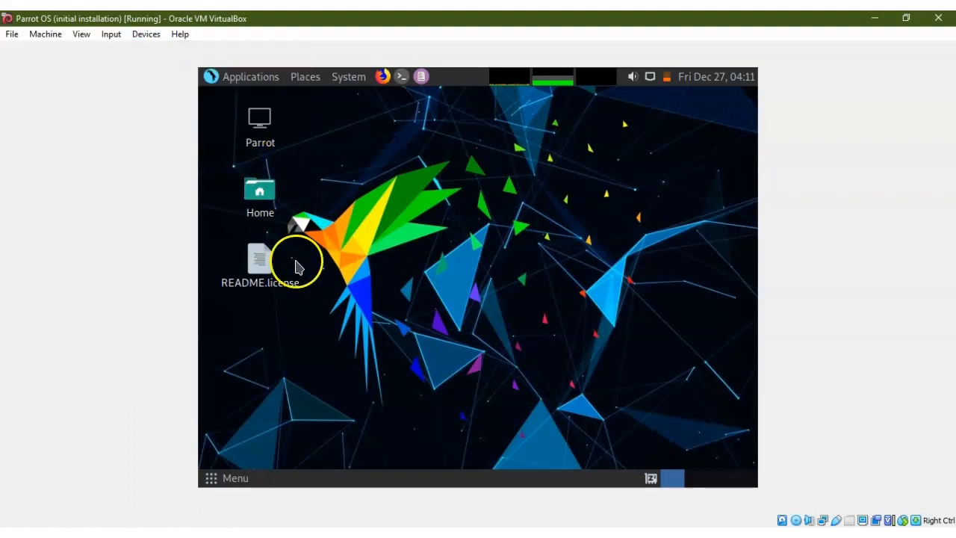
{"action": "mouse_move", "coordinate": [306, 134]}
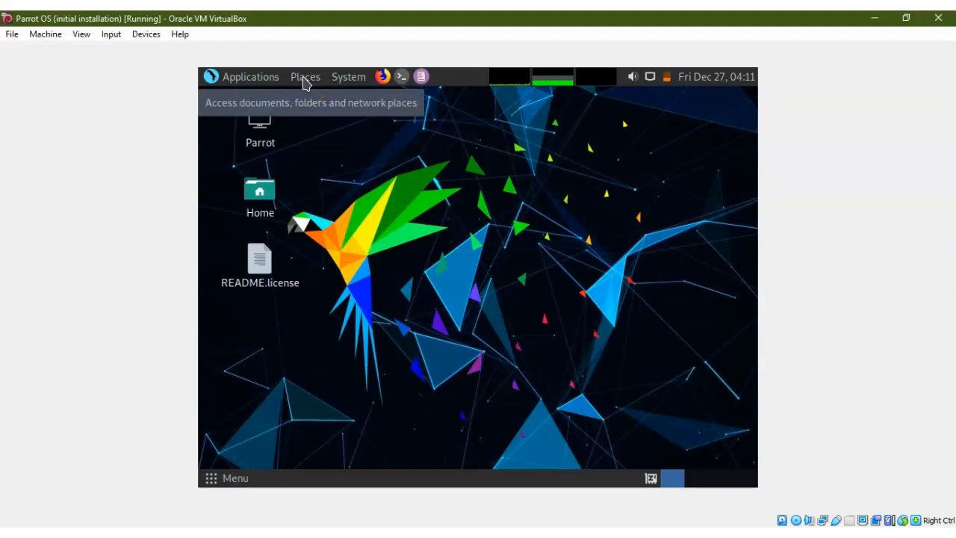
{"action": "left_click", "coordinate": [304, 76]}
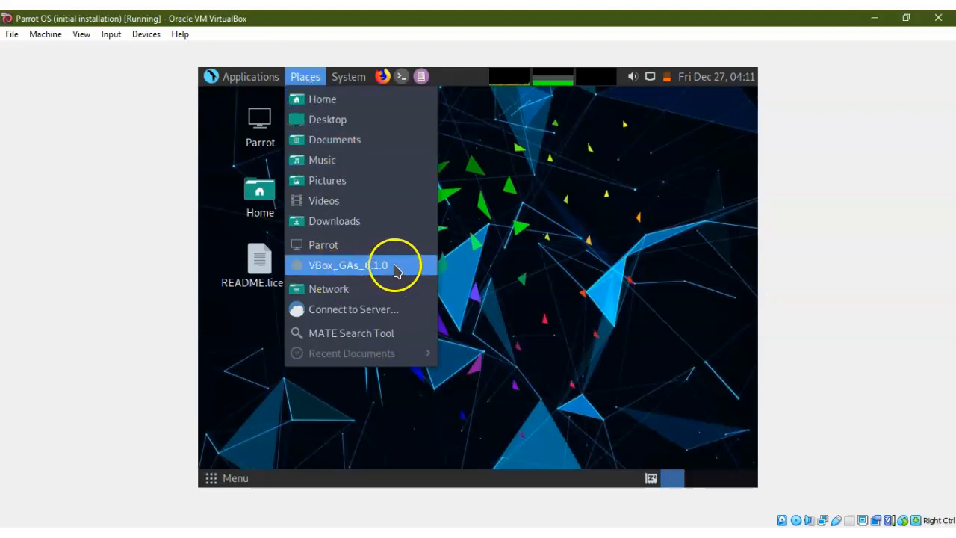
{"action": "mouse_move", "coordinate": [373, 273]}
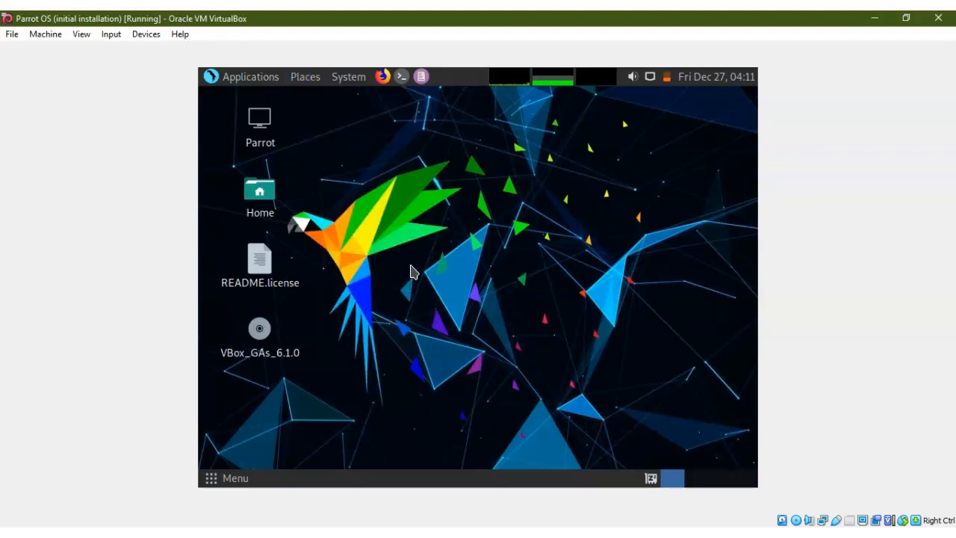
{"action": "double_click", "coordinate": [259, 327]}
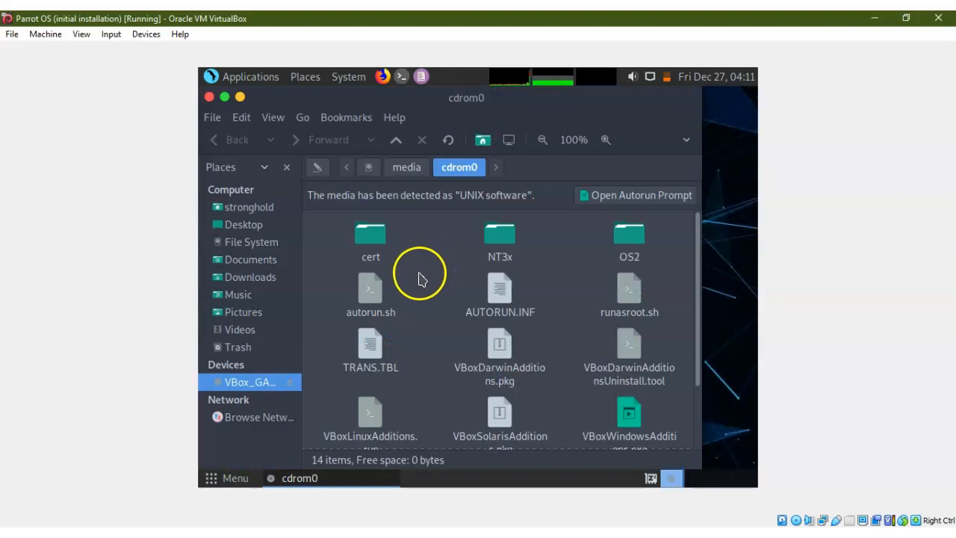
{"action": "right_click", "coordinate": [422, 278]}
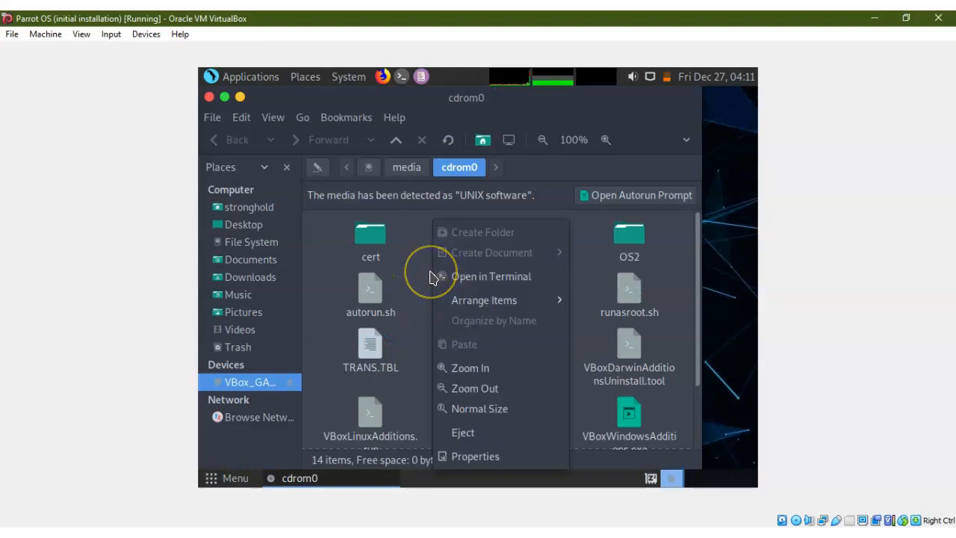
{"action": "left_click", "coordinate": [492, 277]}
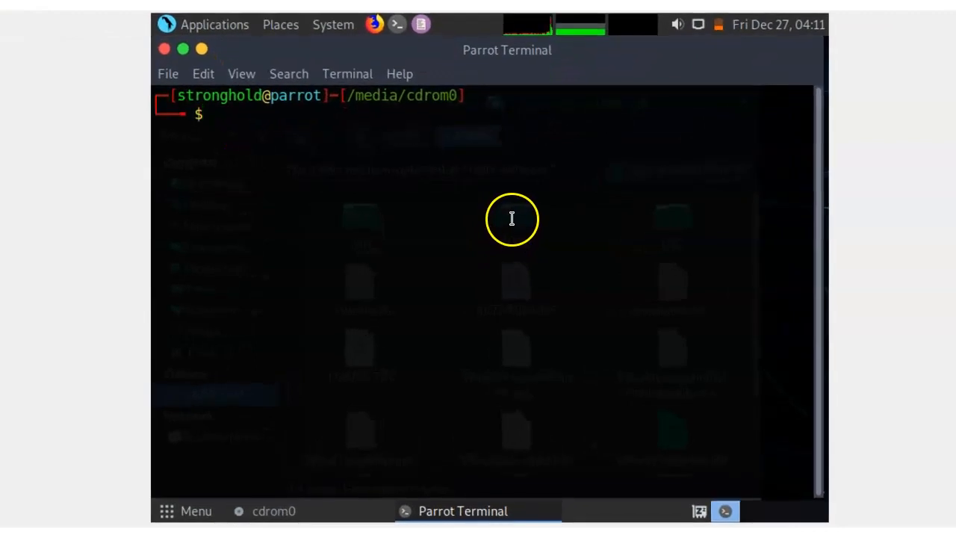
- List the disc files with ls, then become root via sudo su and the password
{"action": "type", "text": "ls"}
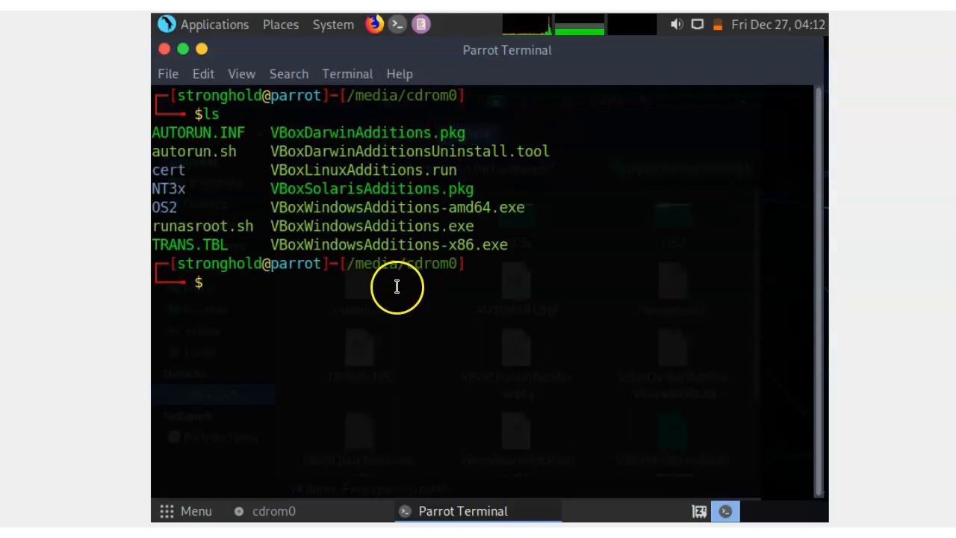
{"action": "mouse_move", "coordinate": [271, 168]}
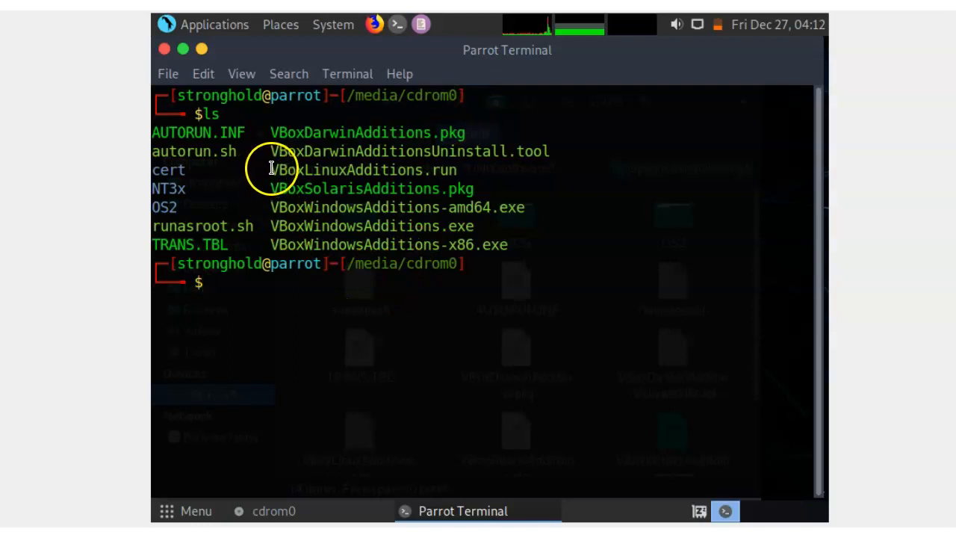
{"action": "double_click", "coordinate": [363, 170]}
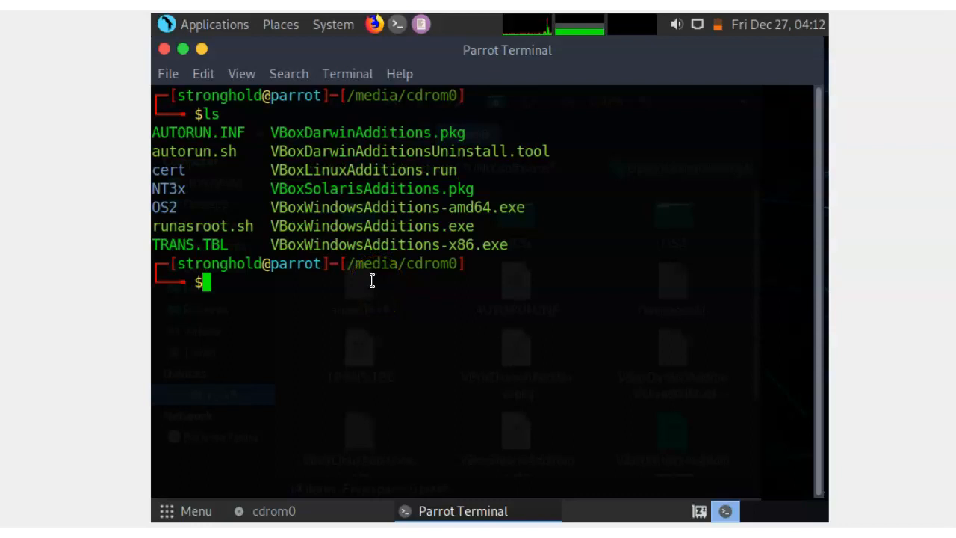
{"action": "double_click", "coordinate": [209, 263]}
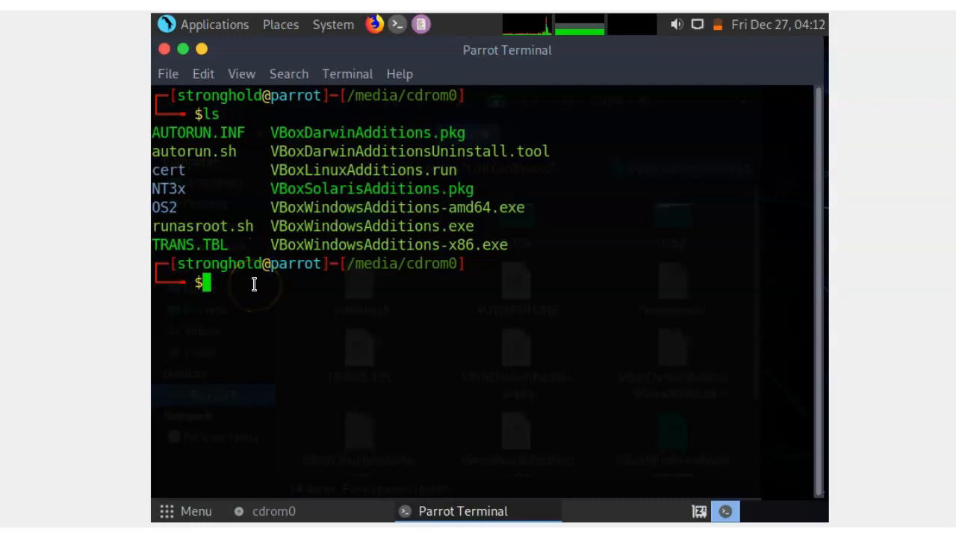
{"action": "type", "text": "sudo su"}
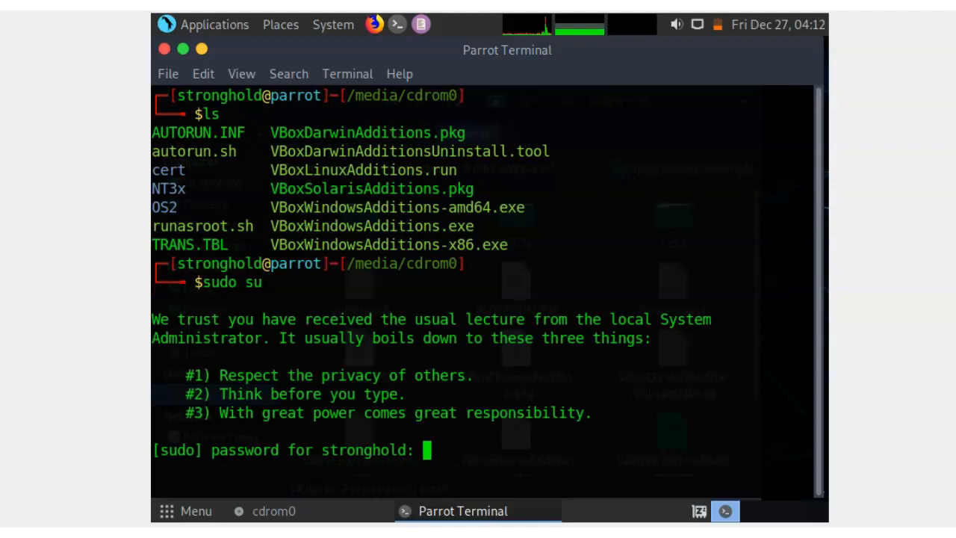
{"action": "key", "text": "Return"}
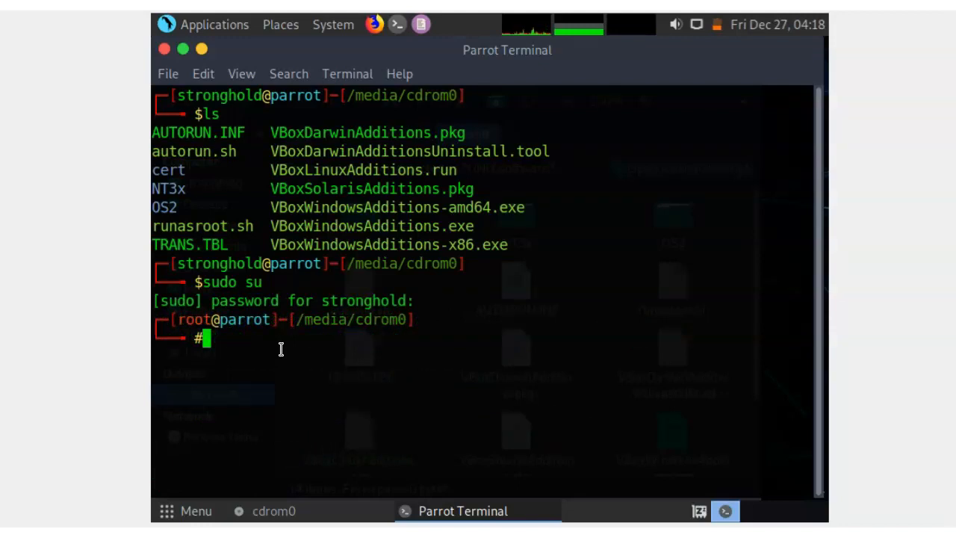
- Copy VBoxLinuxAdditions.run from the disc into root's home folder (~)
{"action": "type", "text": "ls"}
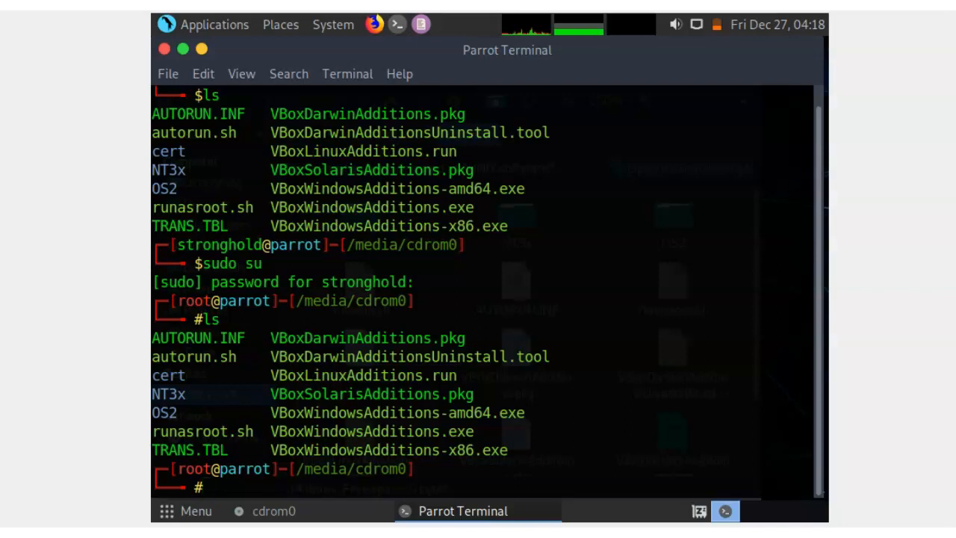
{"action": "type", "text": "cp V"}
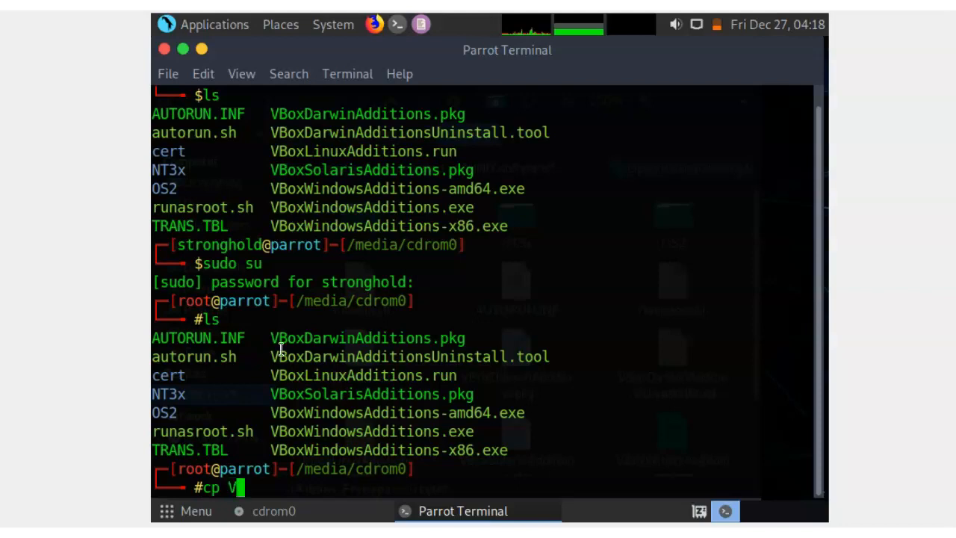
{"action": "type", "text": "BoxLinuxAdditions.run"}
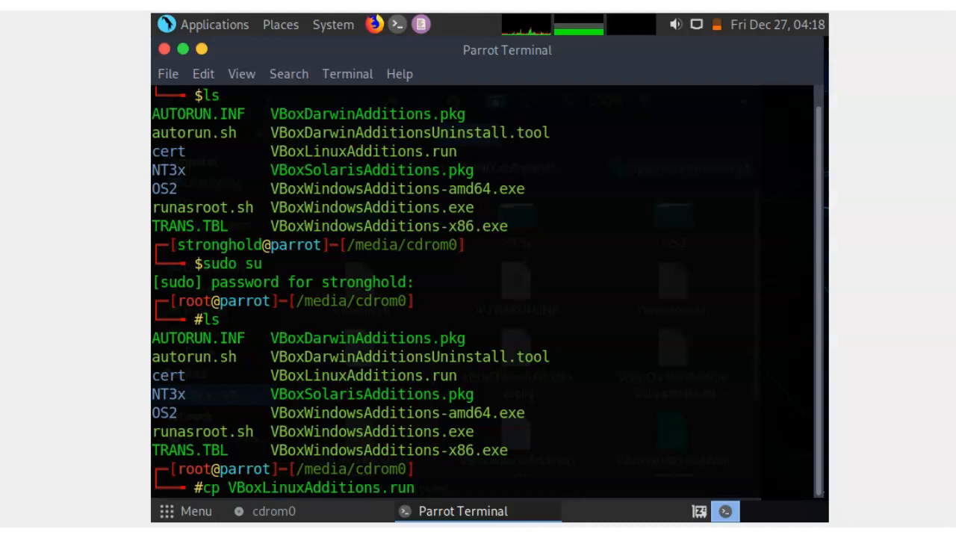
{"action": "type", "text": "~"}
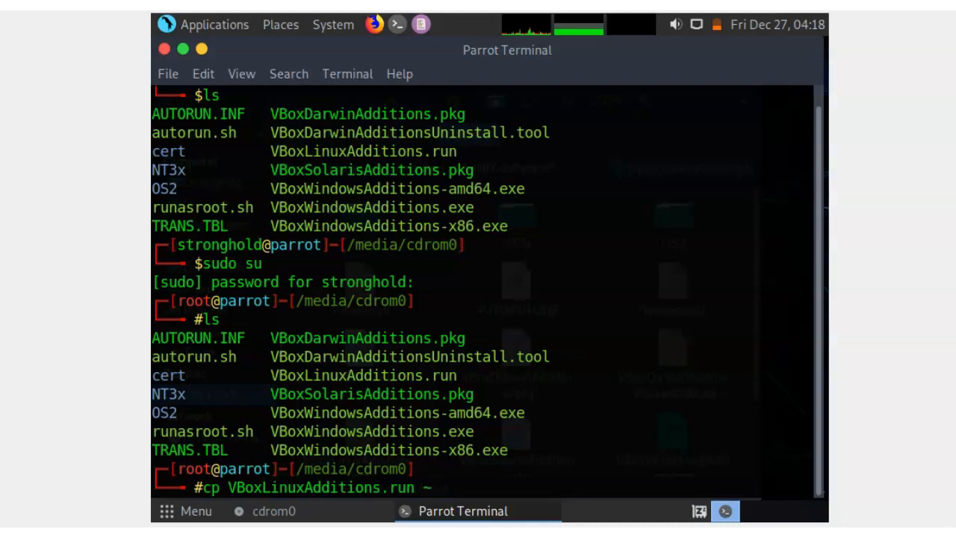
- Change into the home folder and list it to confirm the installer is there
{"action": "type", "text": "cd"}
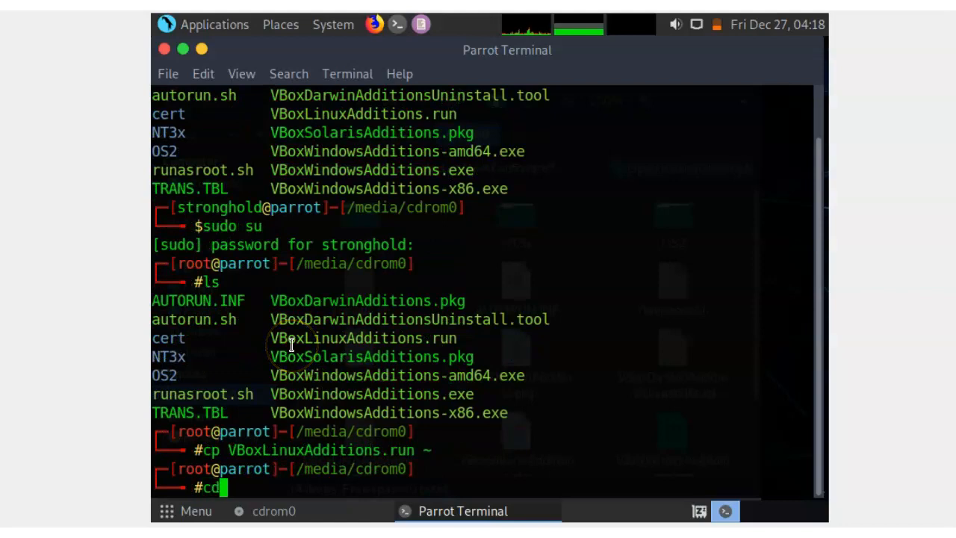
{"action": "type", "text": "~"}
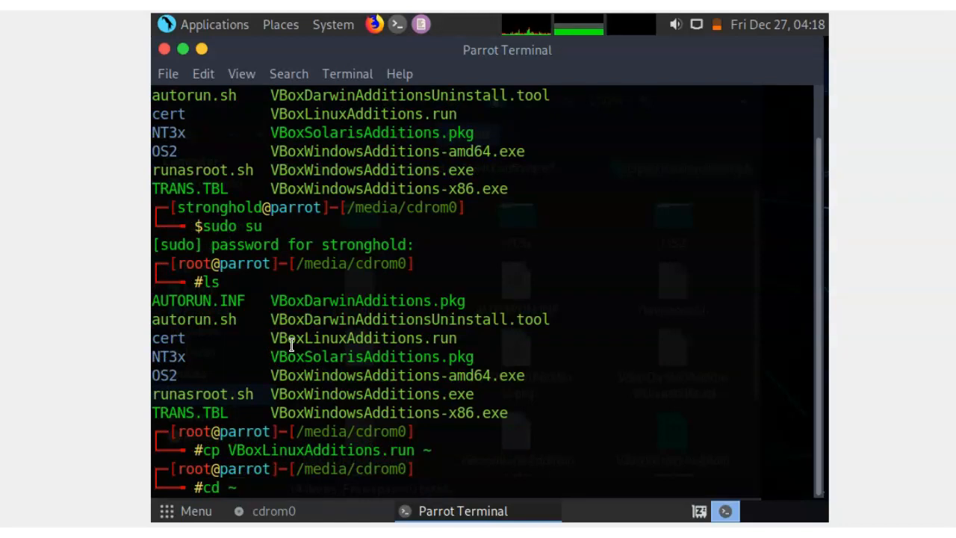
{"action": "key", "text": "Return"}
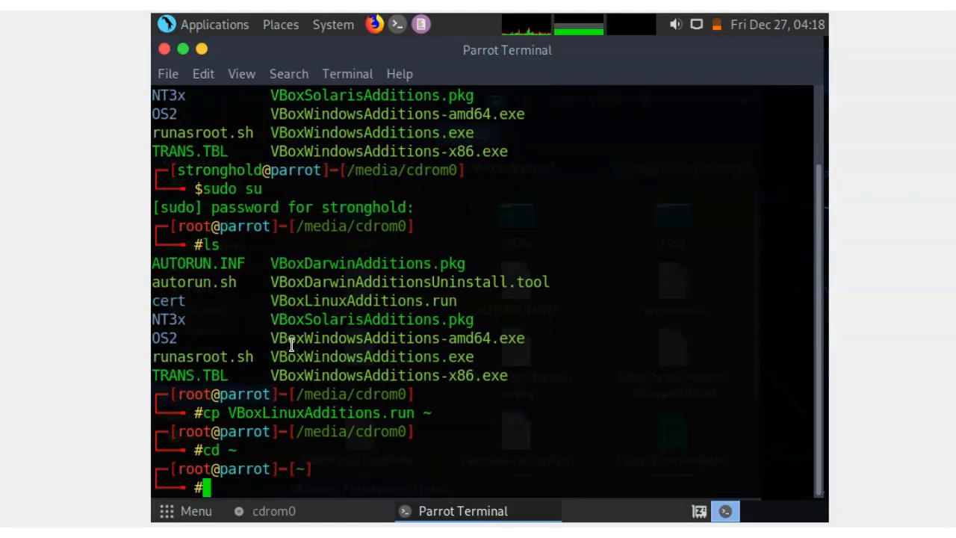
{"action": "key", "text": "Return"}
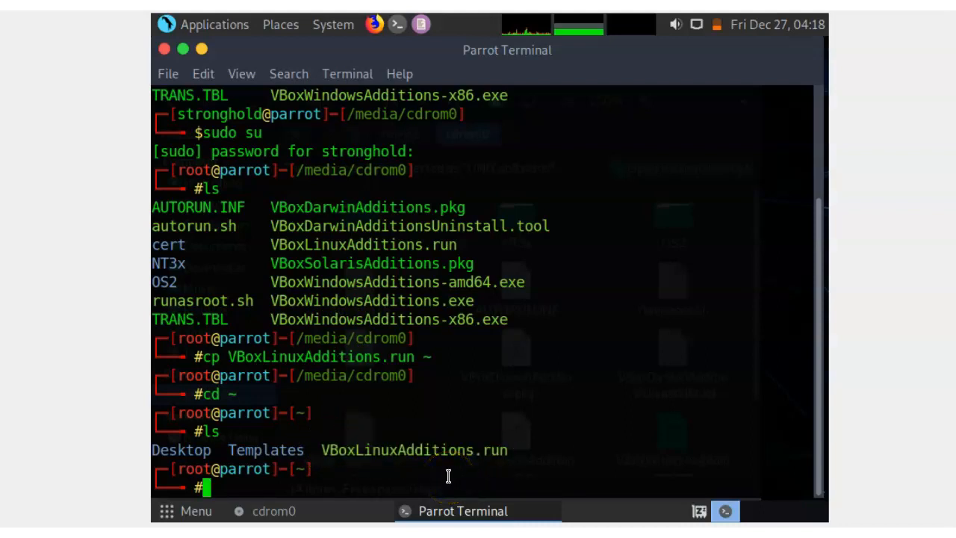
- Make VBoxLinuxAdditions.run executable with chmod +x and run ./VBoxLinuxAdditions.run
{"action": "type", "text": "chmod"}
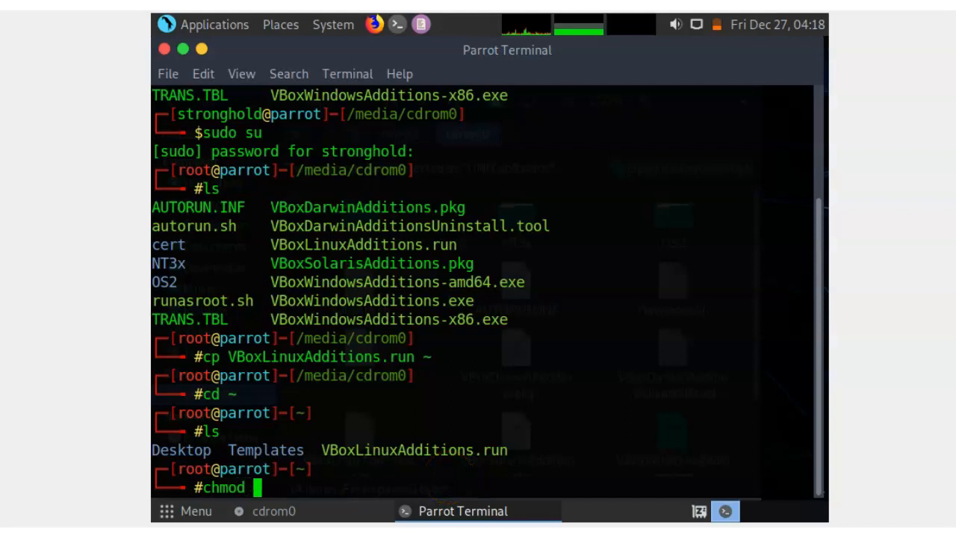
{"action": "type", "text": "+x"}
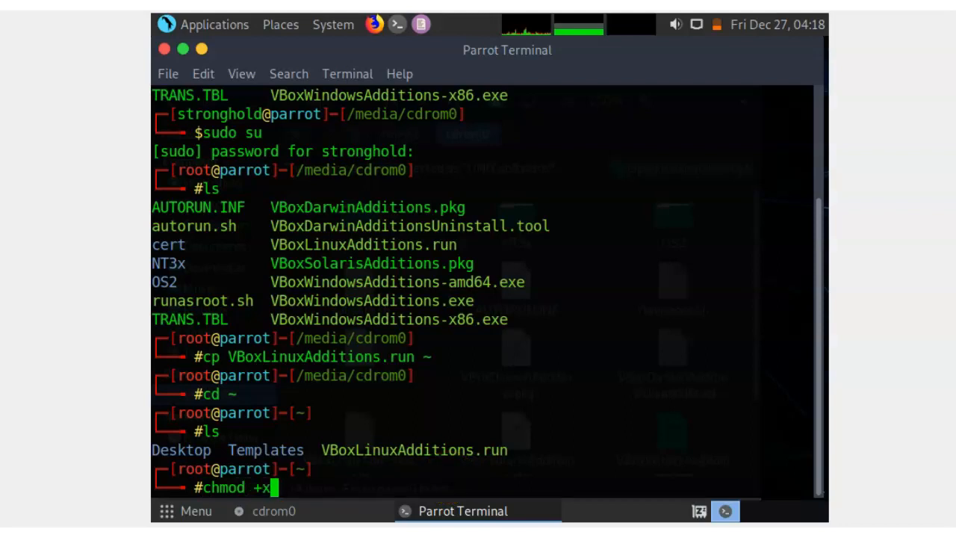
{"action": "type", "text": "VBoxLinuxAdditions.run"}
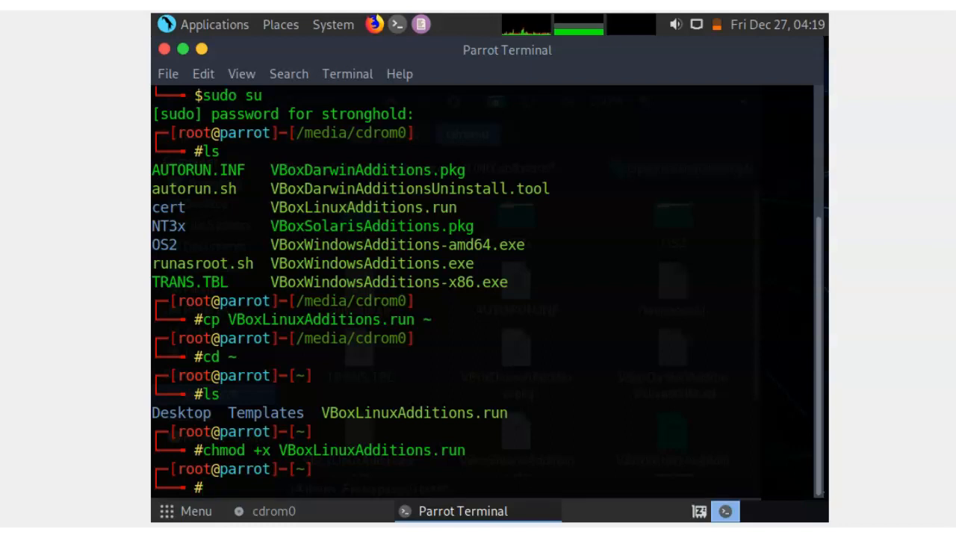
{"action": "type", "text": "."}
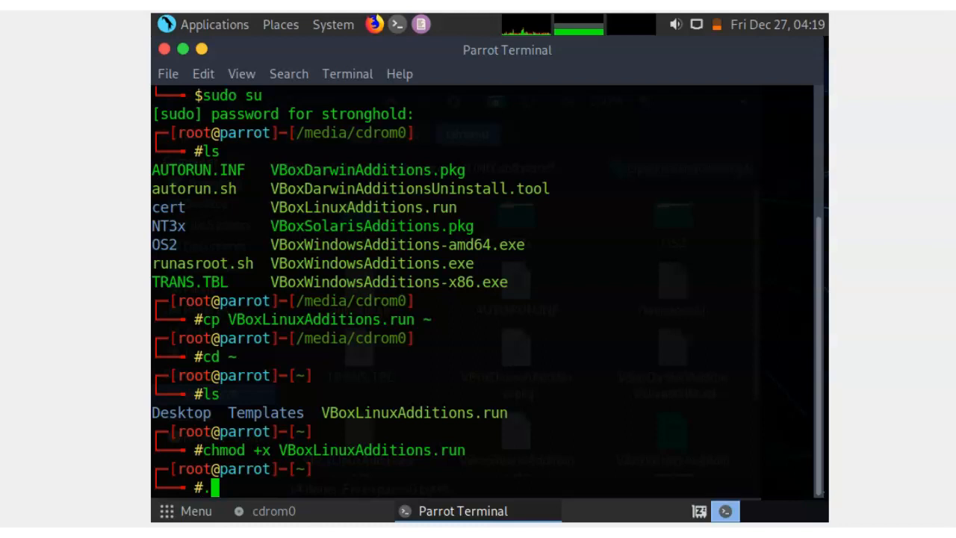
{"action": "type", "text": "/VBoxLinuxAdditions.run"}
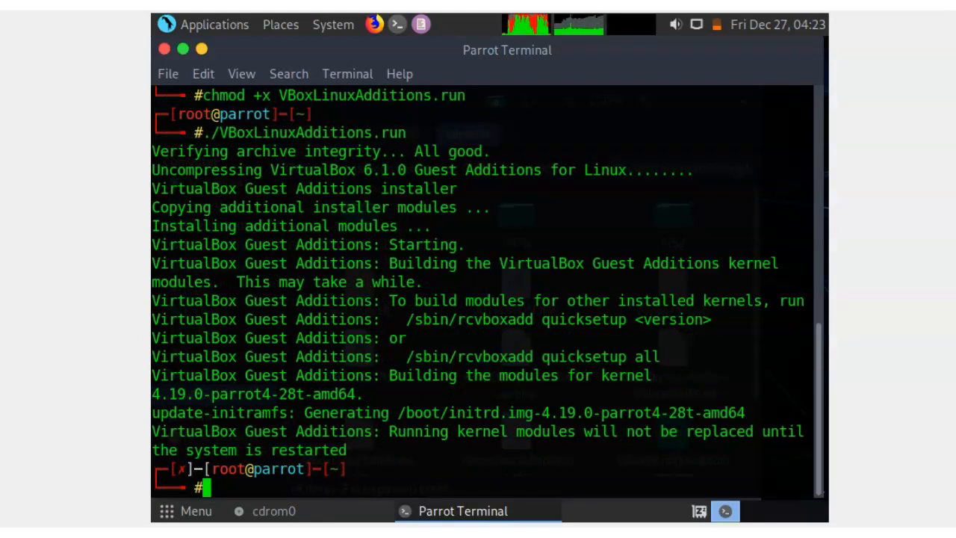
- Reboot the virtual machine with the reboot now command
{"action": "type", "text": "reboot now"}
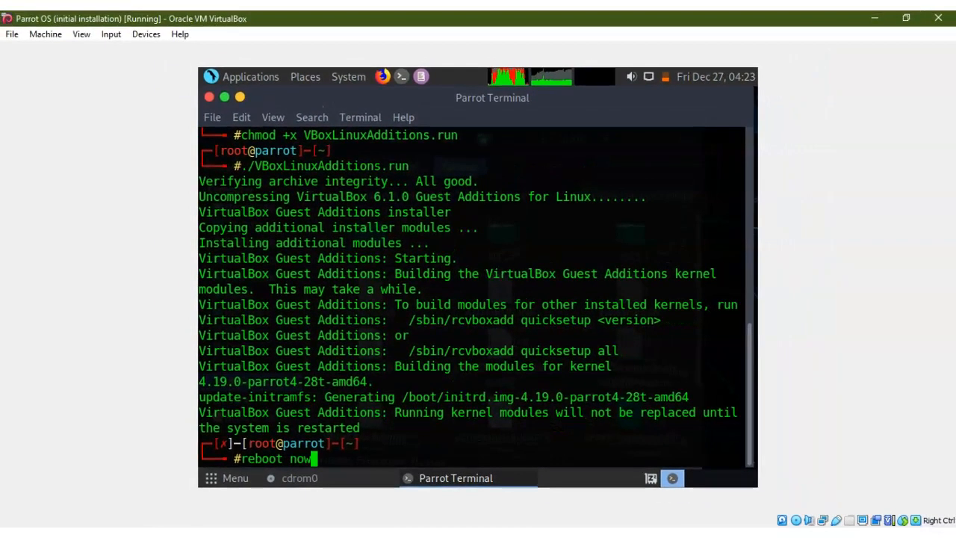
{"action": "key", "text": "Return"}
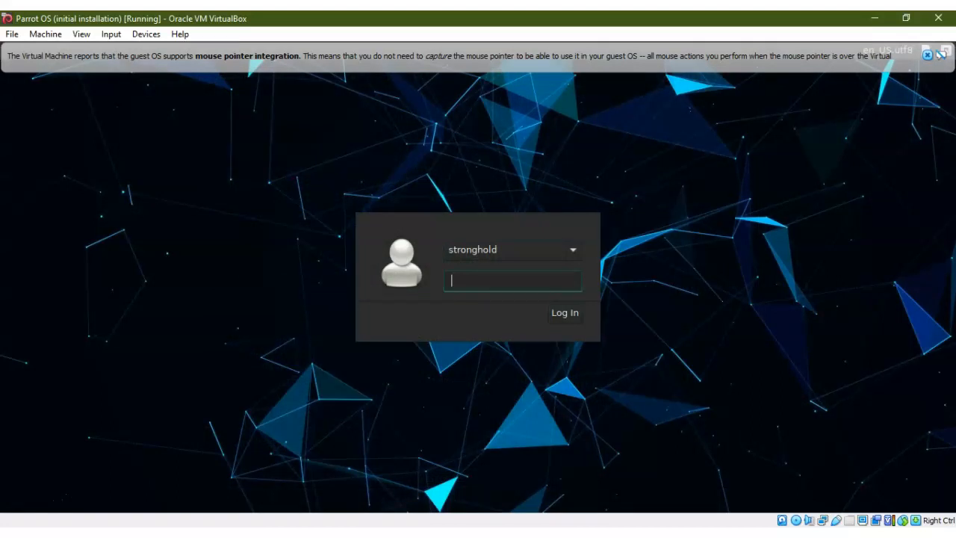
- Log in with the password and close the mouse pointer integration notice
{"action": "type", "text": "password"}
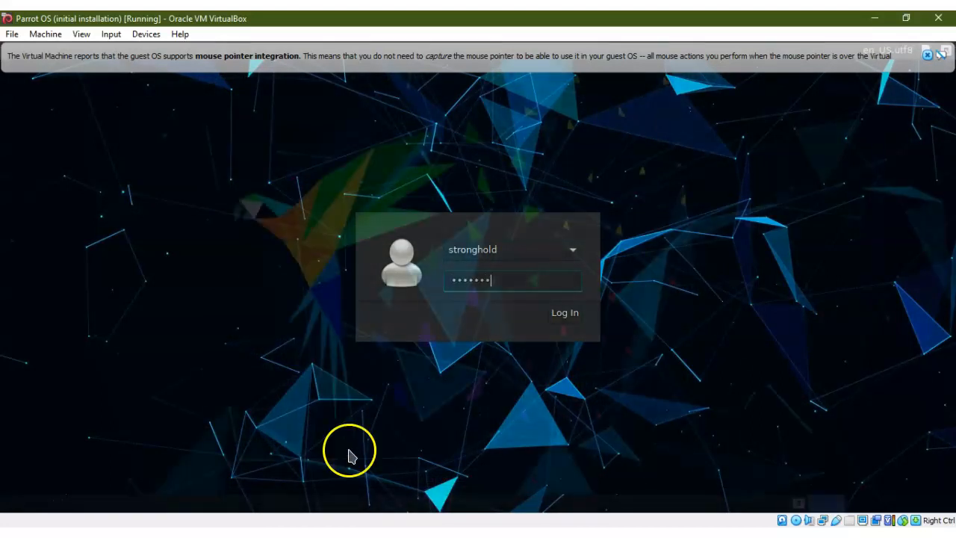
{"action": "left_click", "coordinate": [565, 312]}
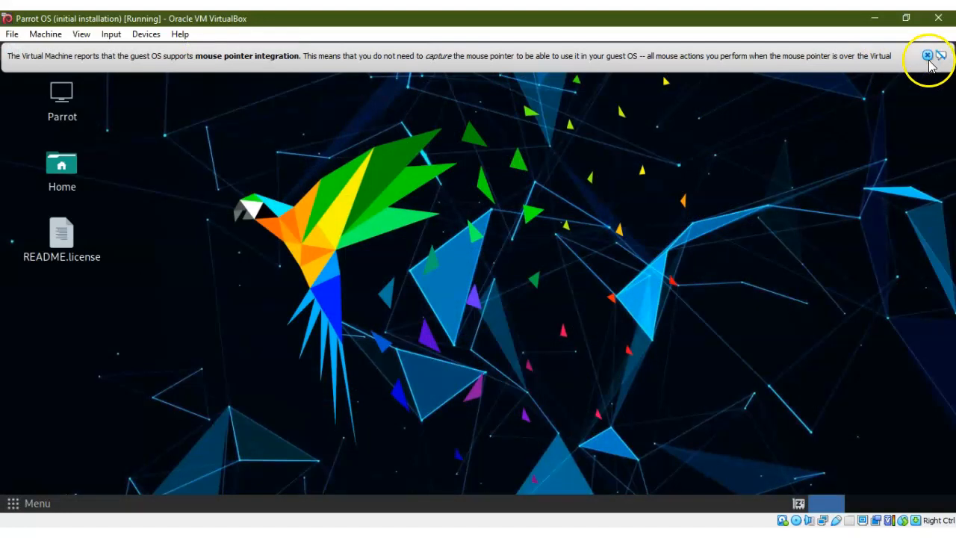
{"action": "left_click", "coordinate": [928, 55]}
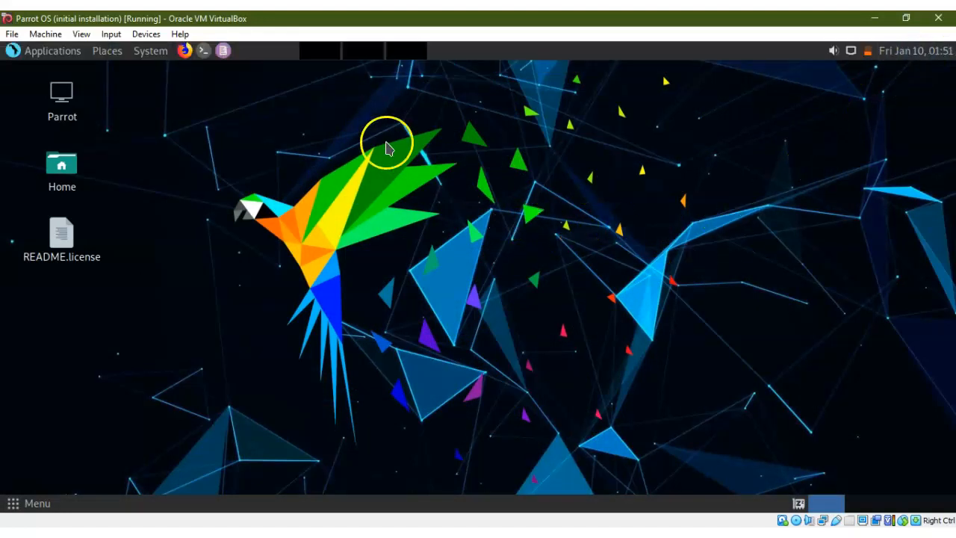
{"action": "mouse_move", "coordinate": [467, 239]}
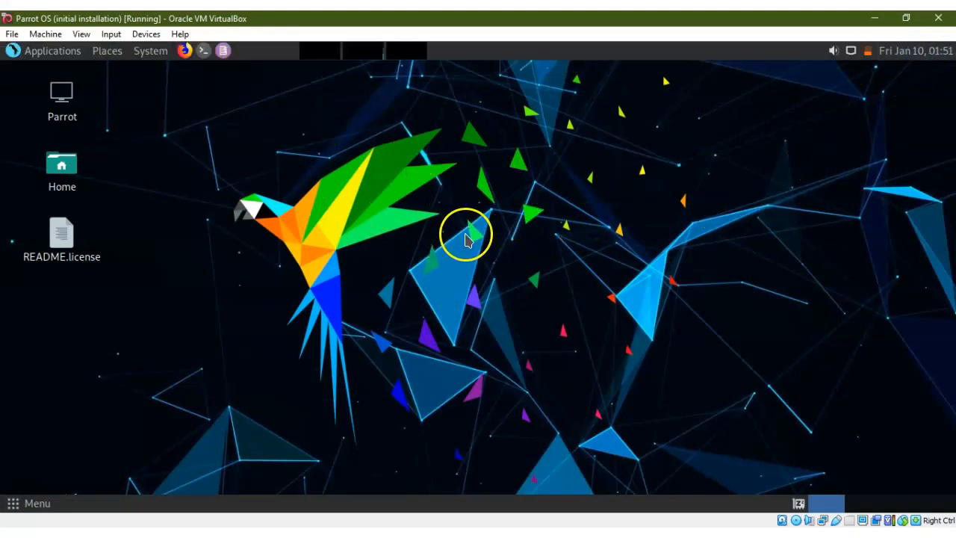
{"action": "mouse_move", "coordinate": [512, 250]}
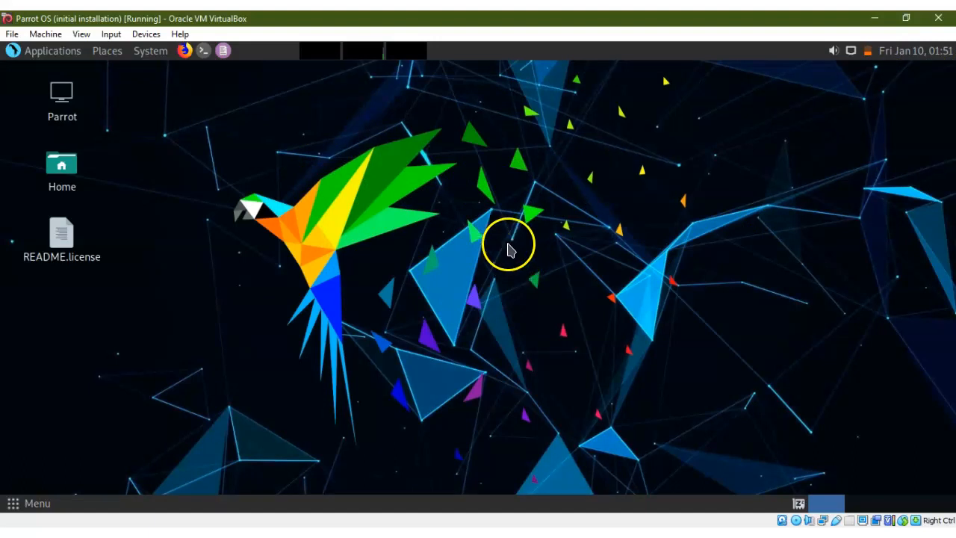
{"action": "mouse_move", "coordinate": [282, 199]}
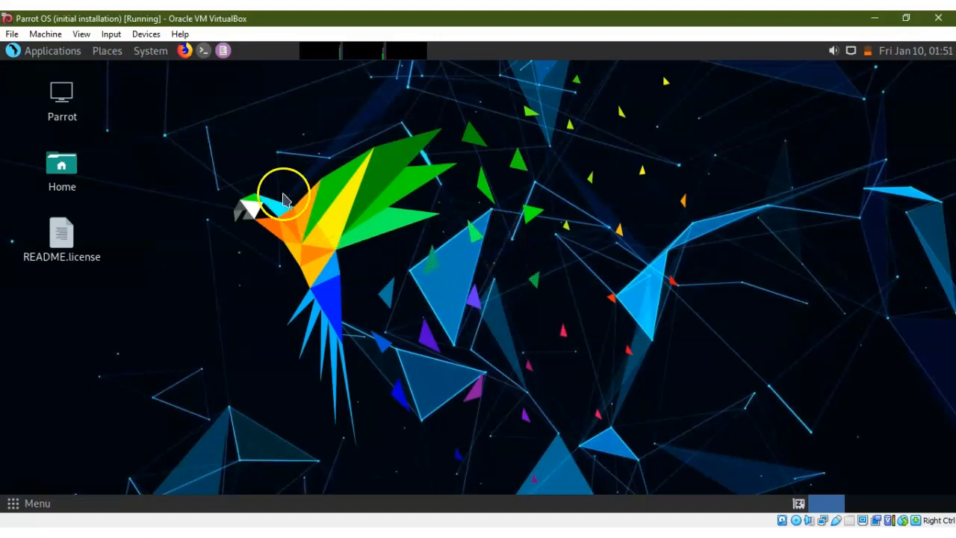
{"action": "left_click", "coordinate": [145, 34]}
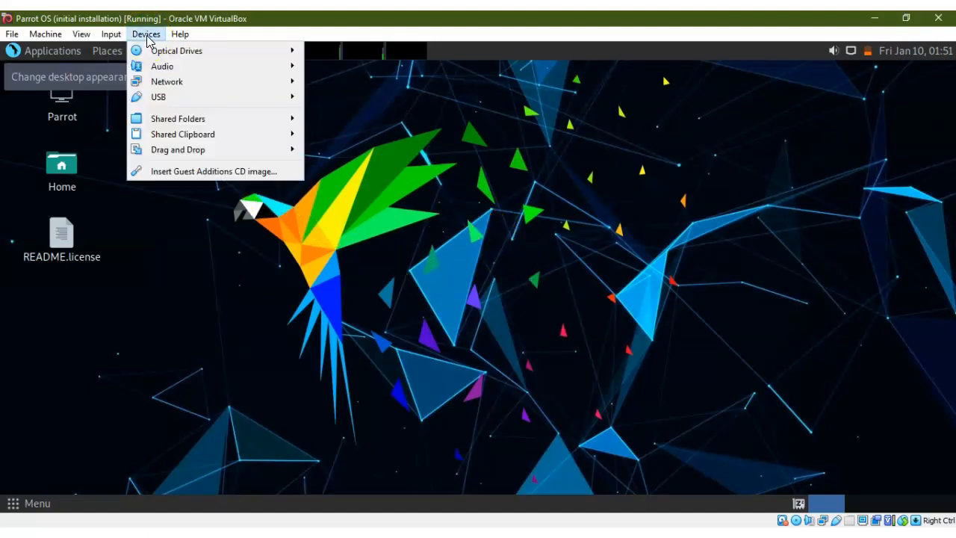
{"action": "left_click", "coordinate": [80, 34]}
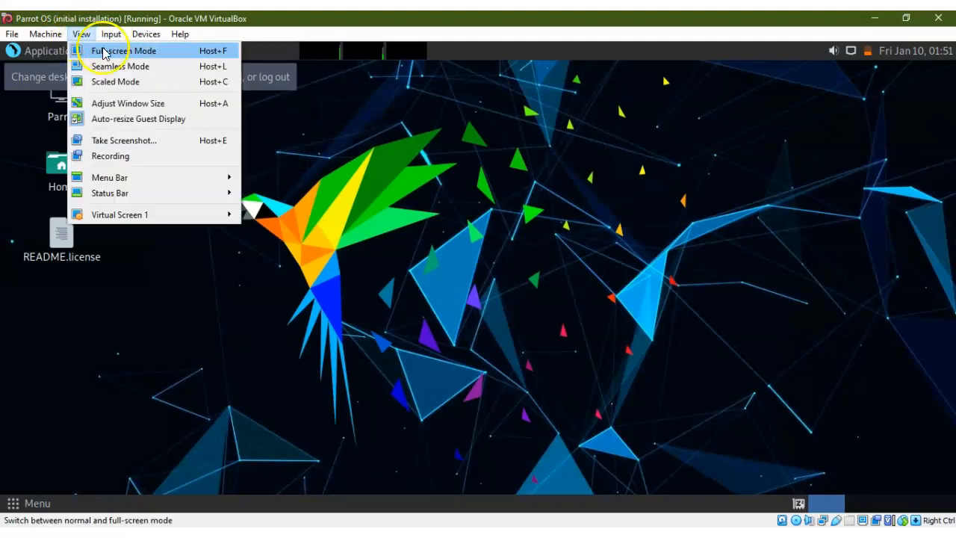
{"action": "left_click", "coordinate": [121, 50]}
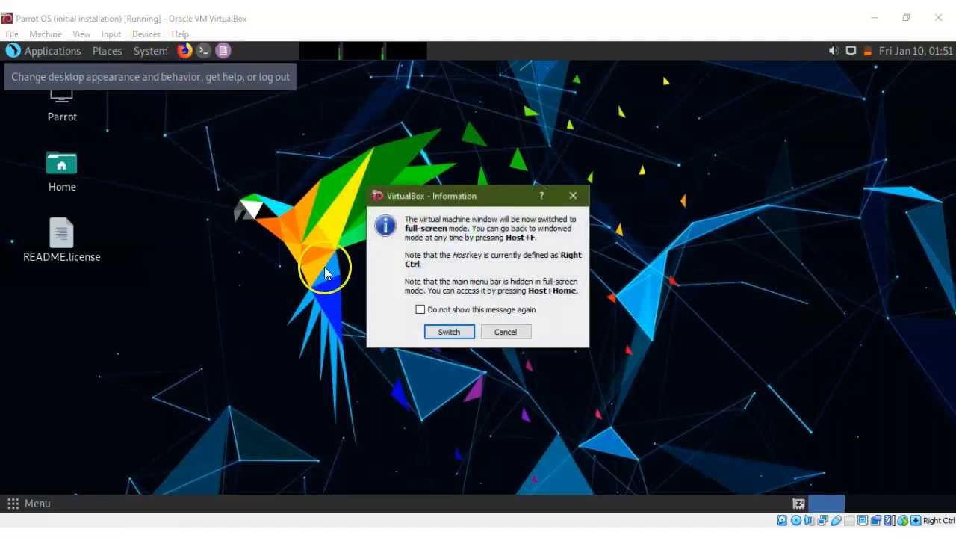
{"action": "left_click", "coordinate": [448, 331]}
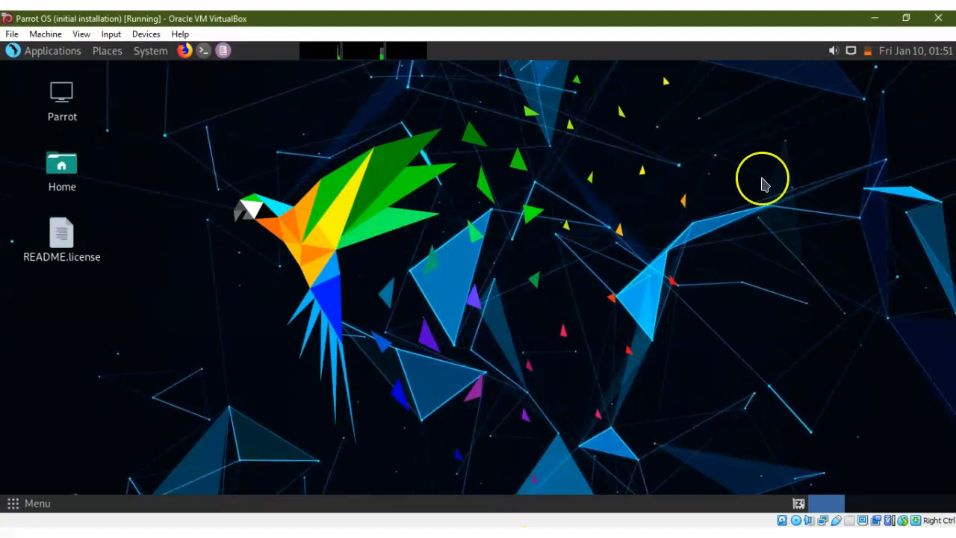
{"action": "mouse_move", "coordinate": [478, 246]}
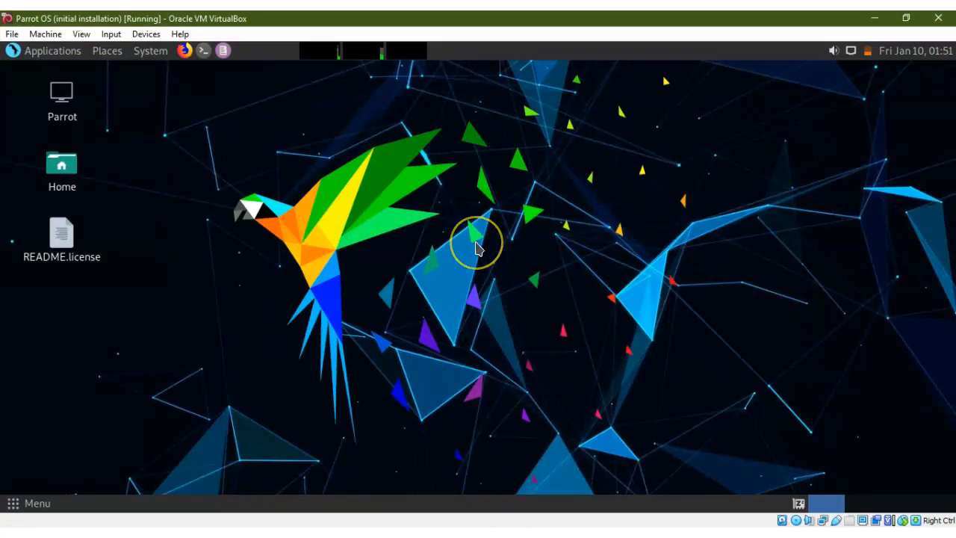